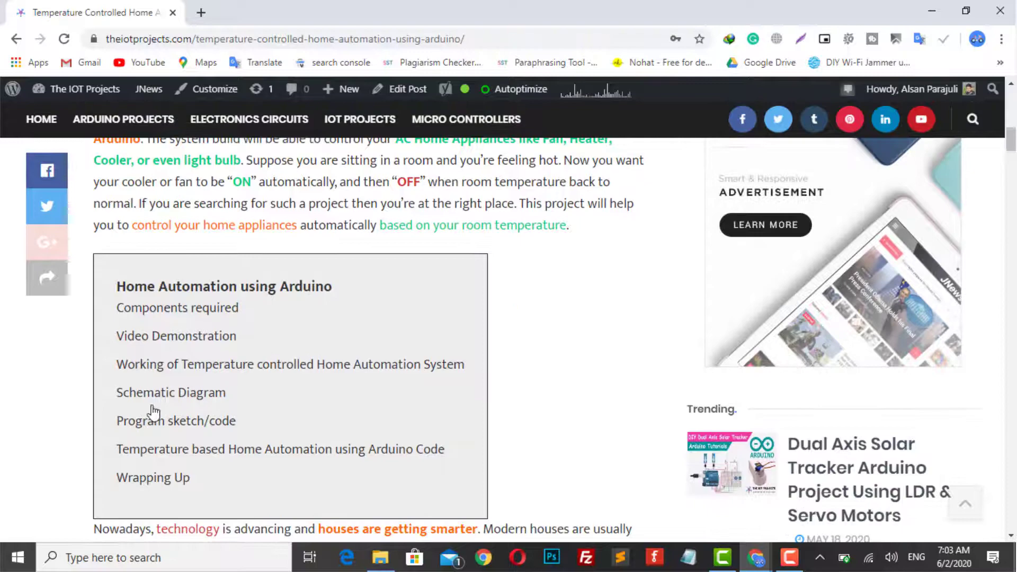
# - Jump to the article's Schematic Diagram section and scroll through the circuit diagram to the LCD pin table
pyautogui.click(170, 392)
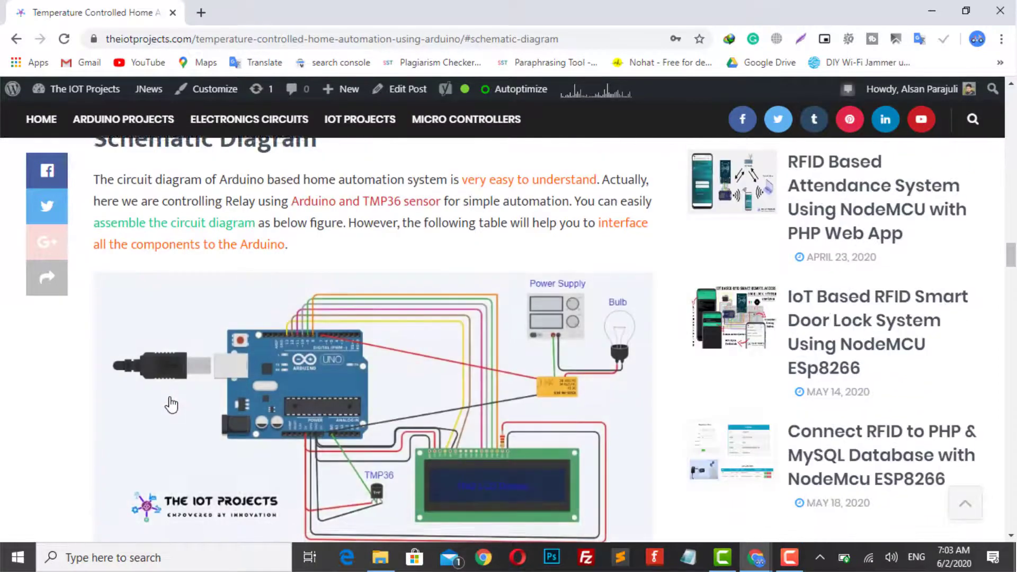
pyautogui.scroll(-3)
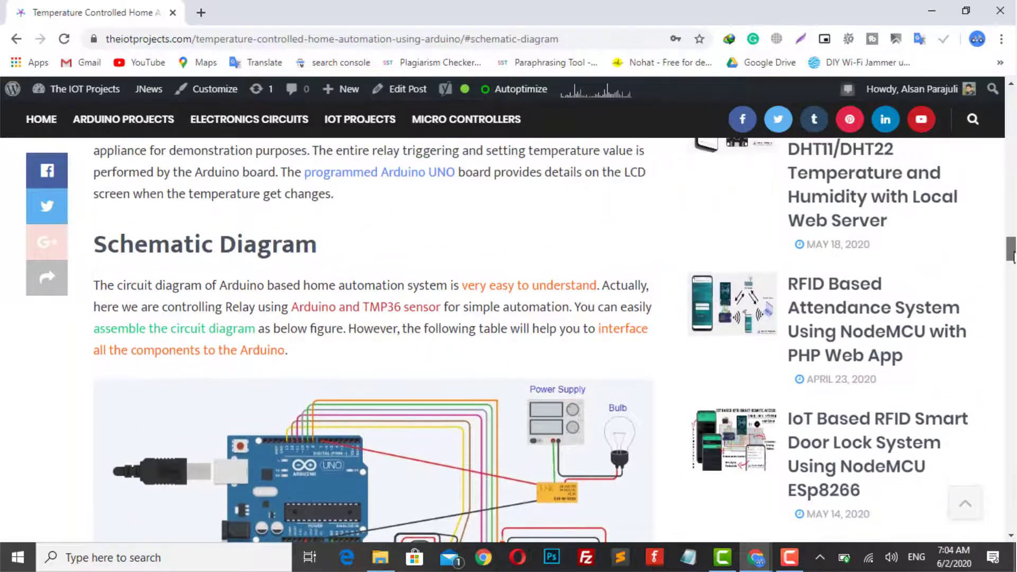
pyautogui.scroll(-3)
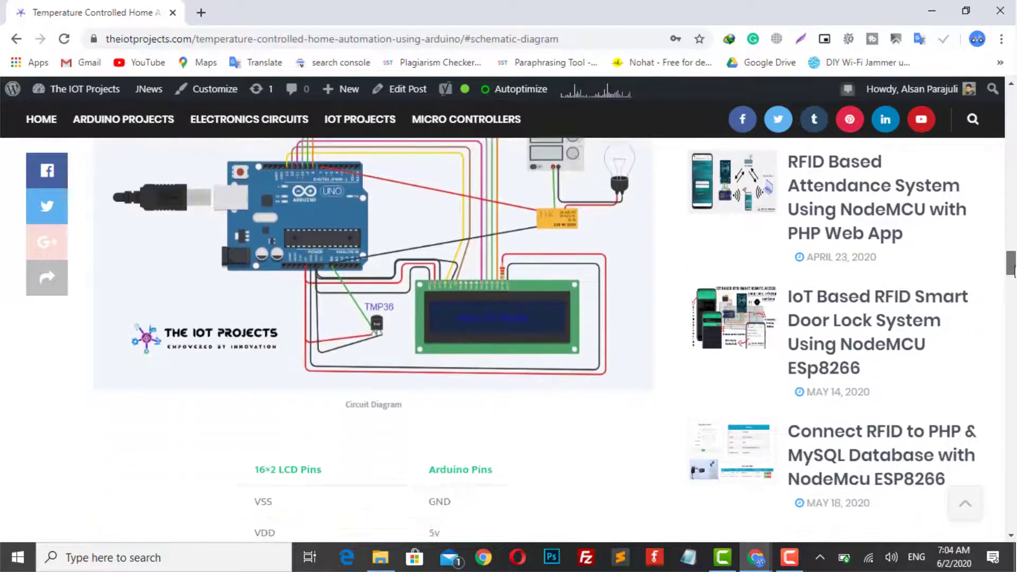
pyautogui.scroll(-3)
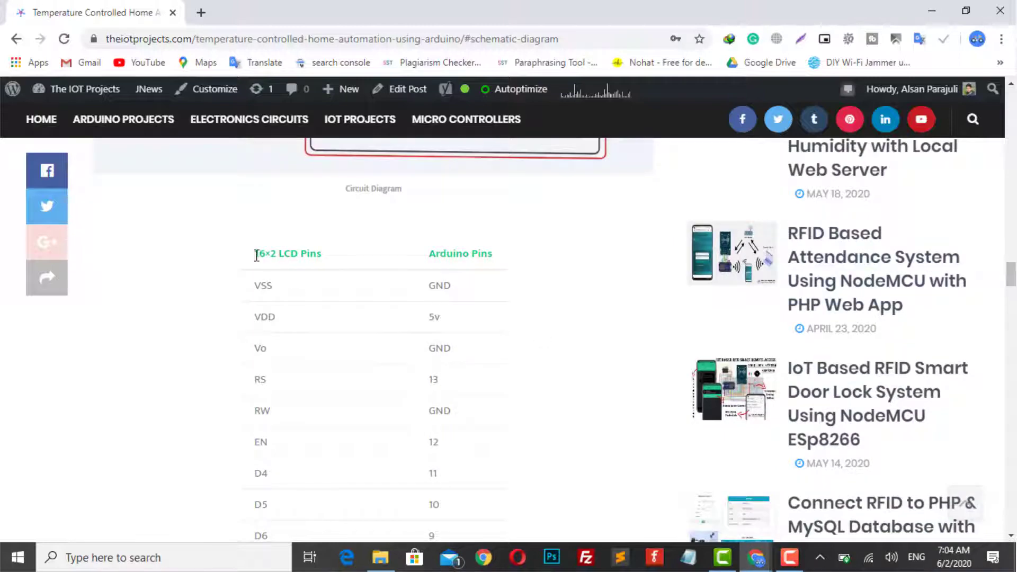
pyautogui.click(765, 558)
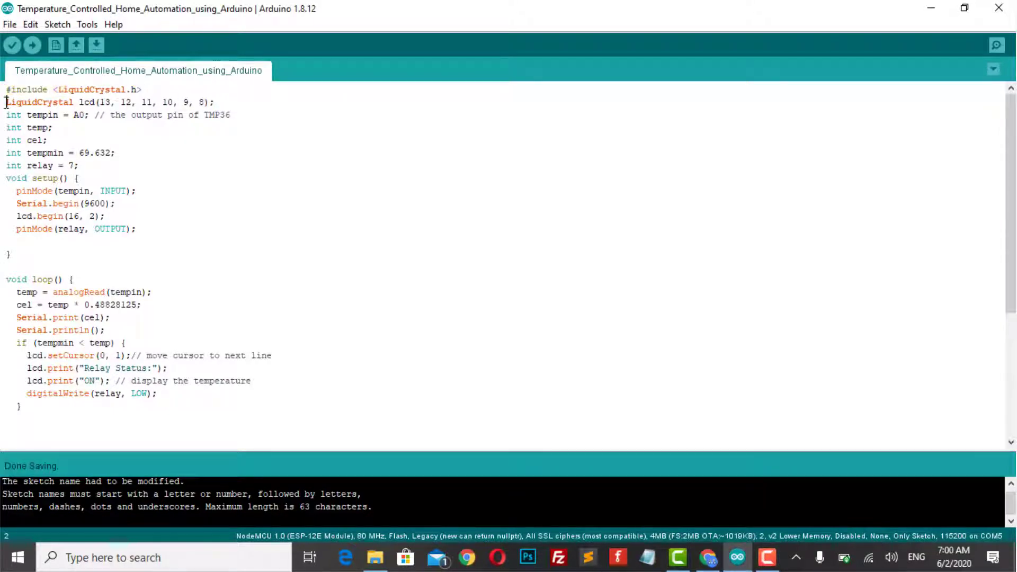
# - Select the LCD display code block in the sketch, then clear the selection
pyautogui.tripleClick(107, 101)
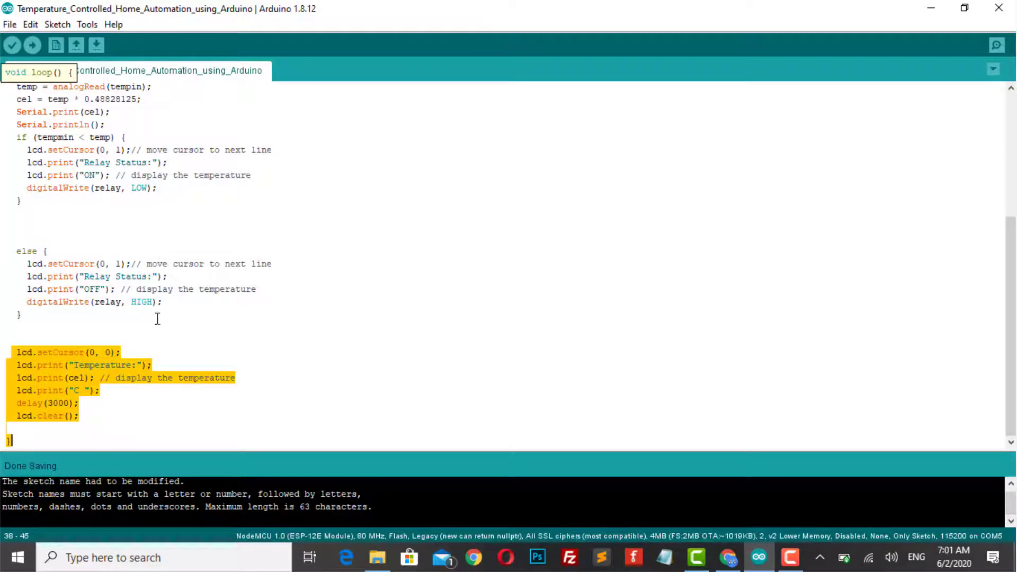
pyautogui.click(156, 224)
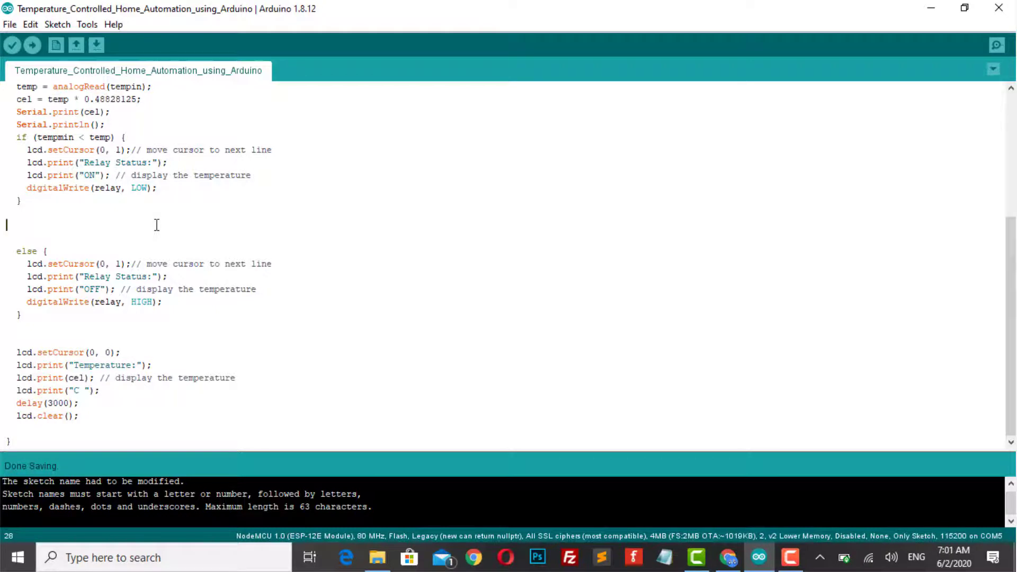
# - Choose Arduino Uno on COM5 as the target board via the Tools menu
pyautogui.click(87, 25)
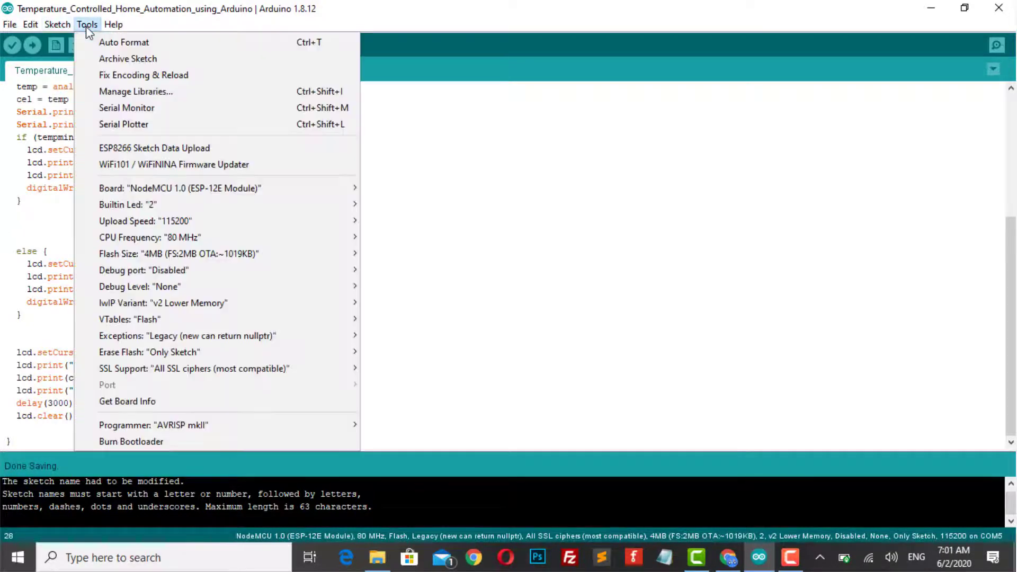
pyautogui.moveTo(174, 164)
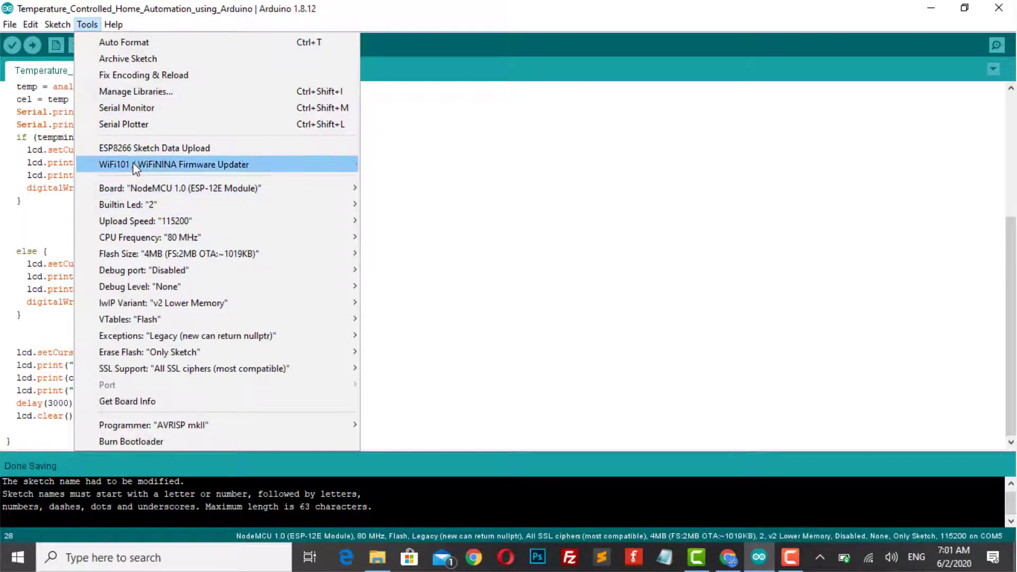
pyautogui.moveTo(156, 221)
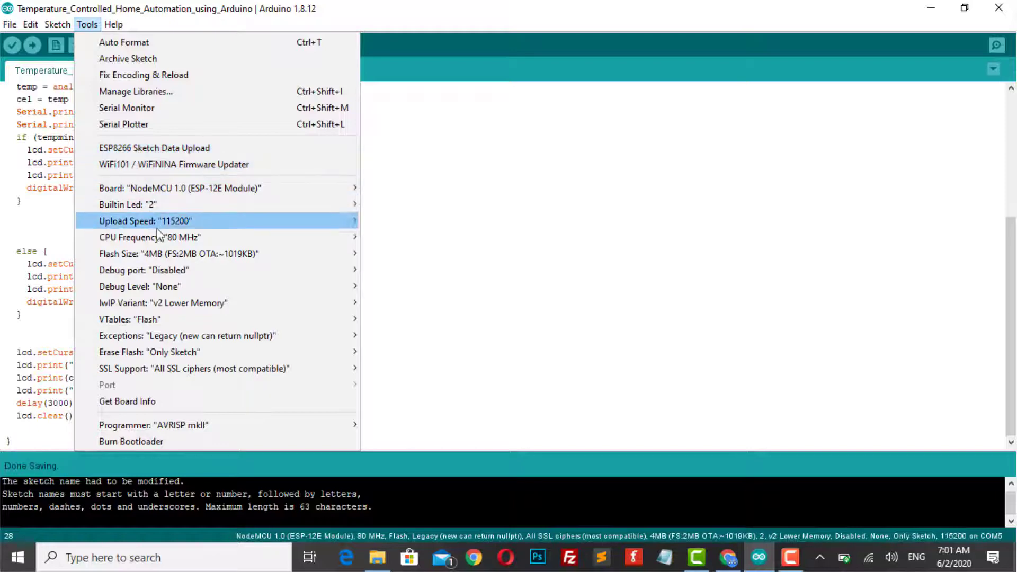
pyautogui.click(180, 188)
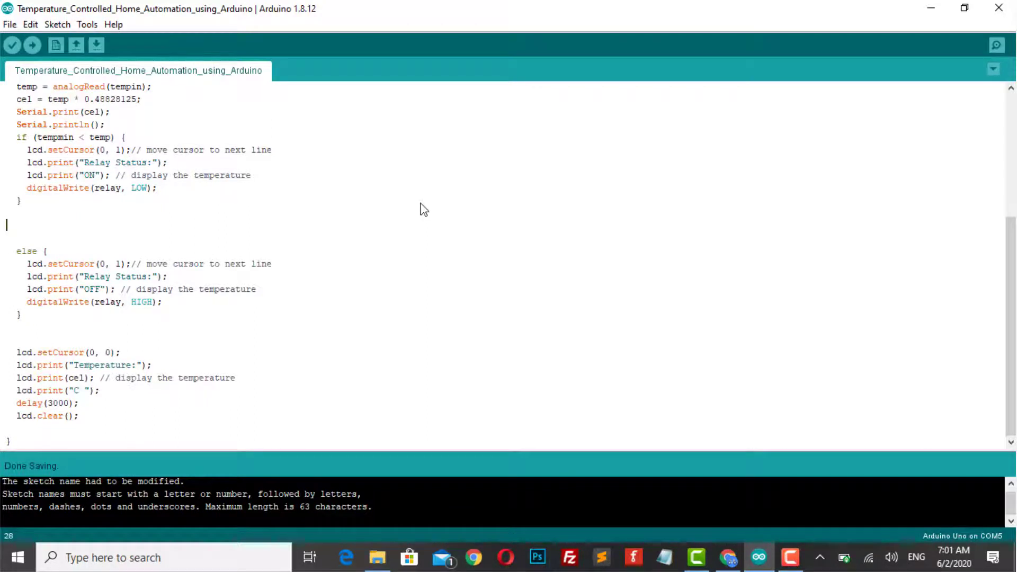
pyautogui.moveTo(11, 44)
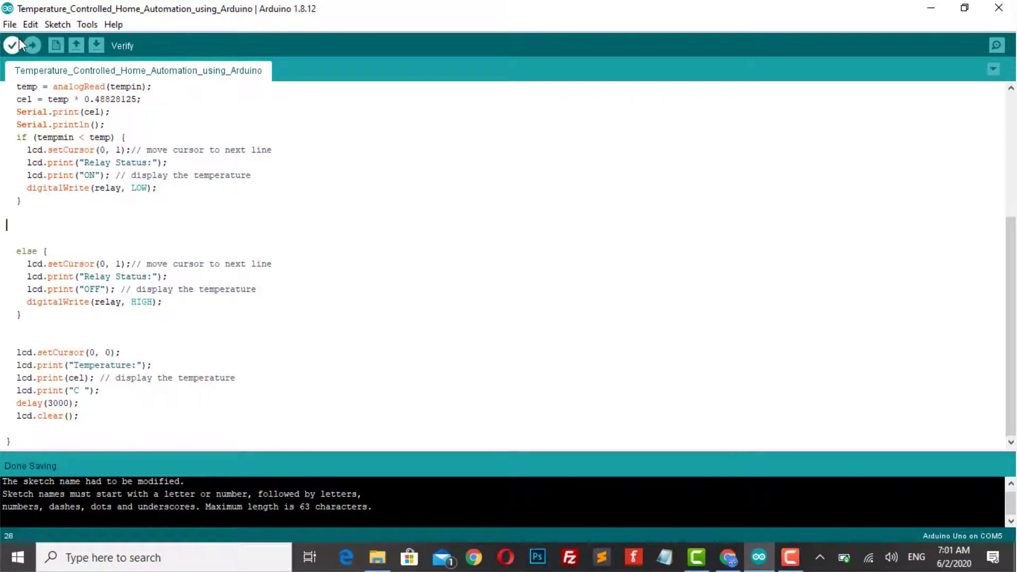
# - Compile and upload the temperature-control sketch to the Arduino Uno
pyautogui.click(33, 46)
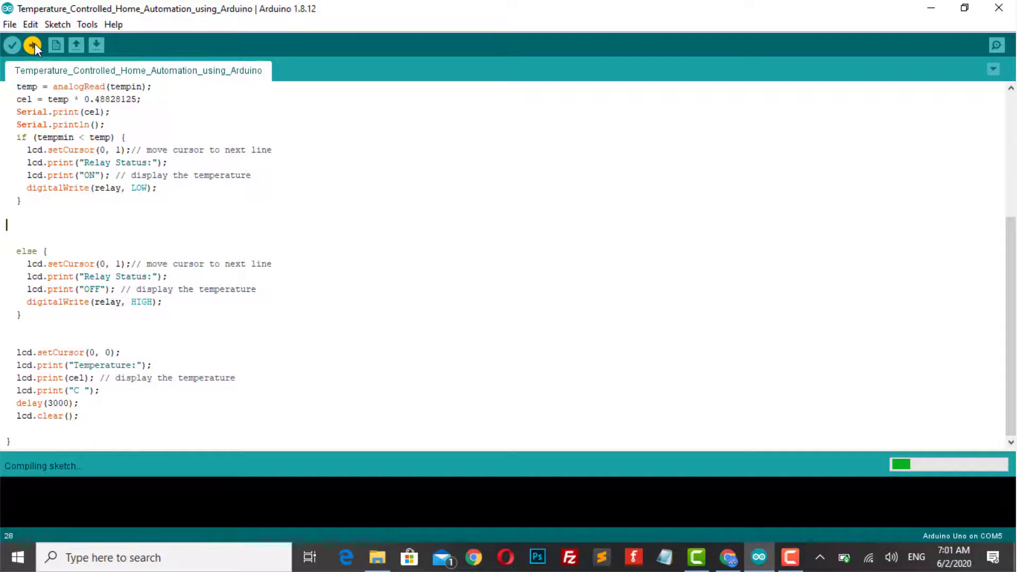